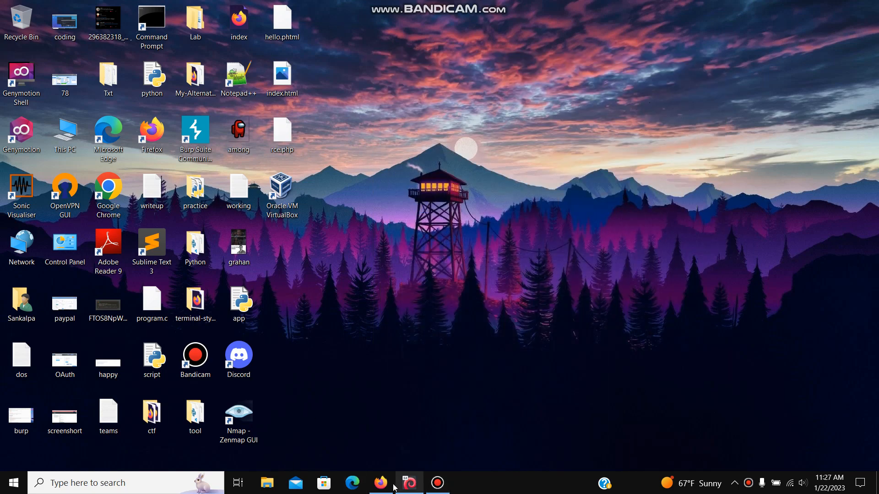
Scroll through the TakeOver room's chart, scoreboard and Task 1 brief about futurevera.thm
{"action": "left_click", "coordinate": [380, 483]}
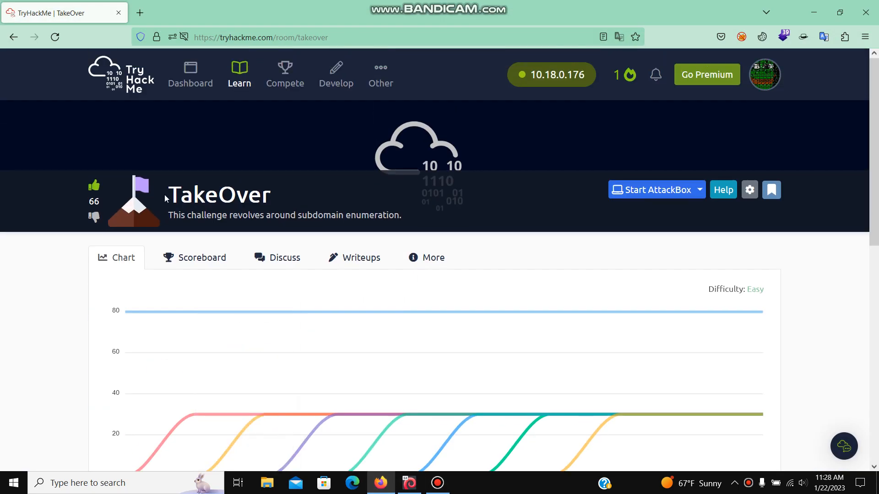
{"action": "scroll", "scroll_direction": "down", "scroll_amount": 3}
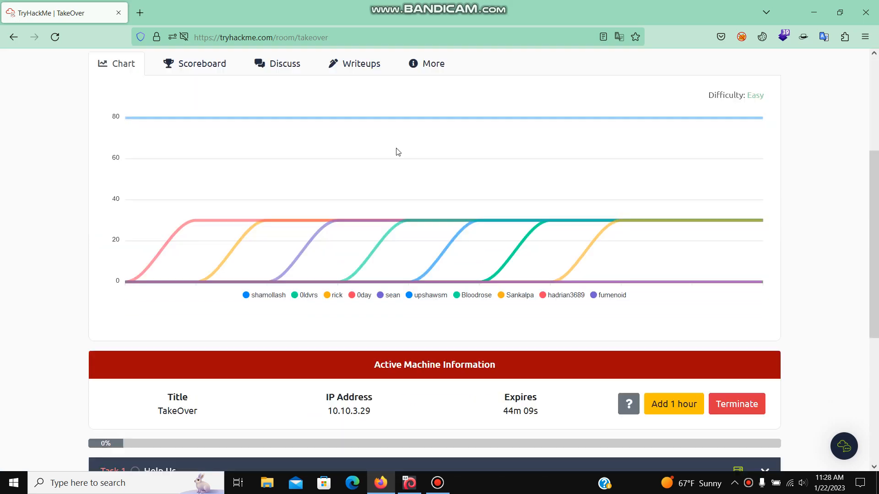
{"action": "scroll", "scroll_direction": "down", "scroll_amount": 3}
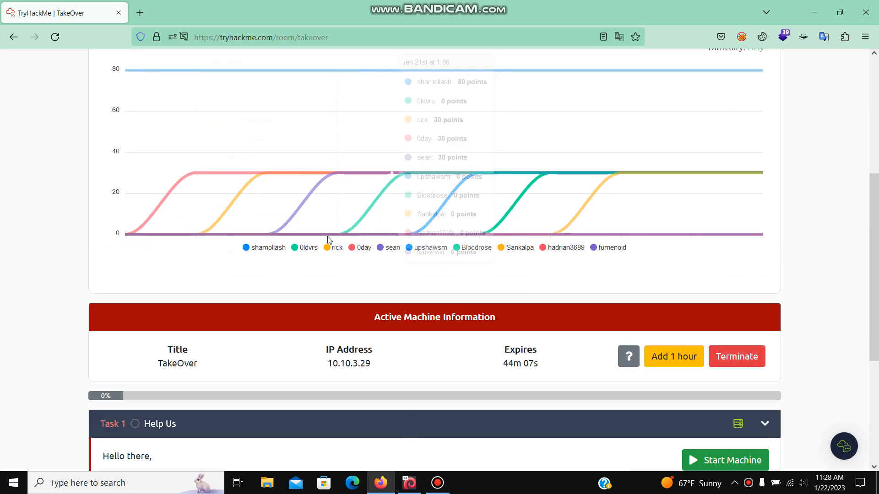
{"action": "scroll", "scroll_direction": "down", "scroll_amount": 3}
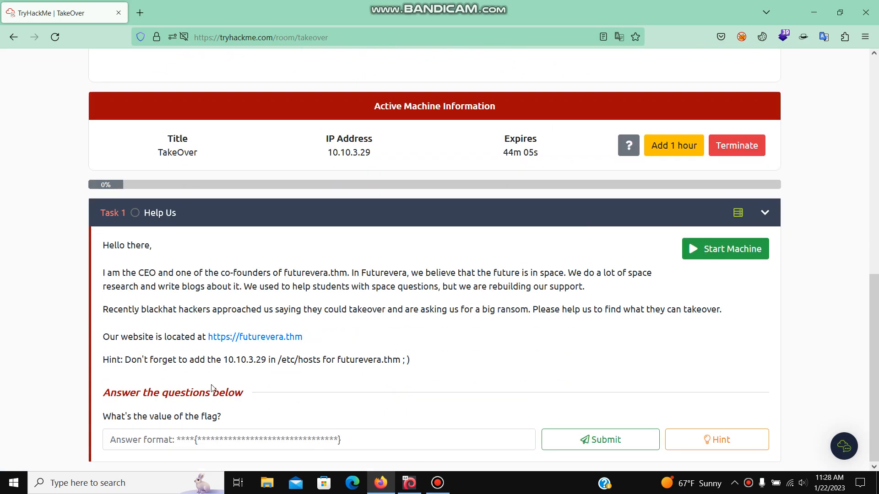
{"action": "scroll", "scroll_direction": "up", "scroll_amount": 3}
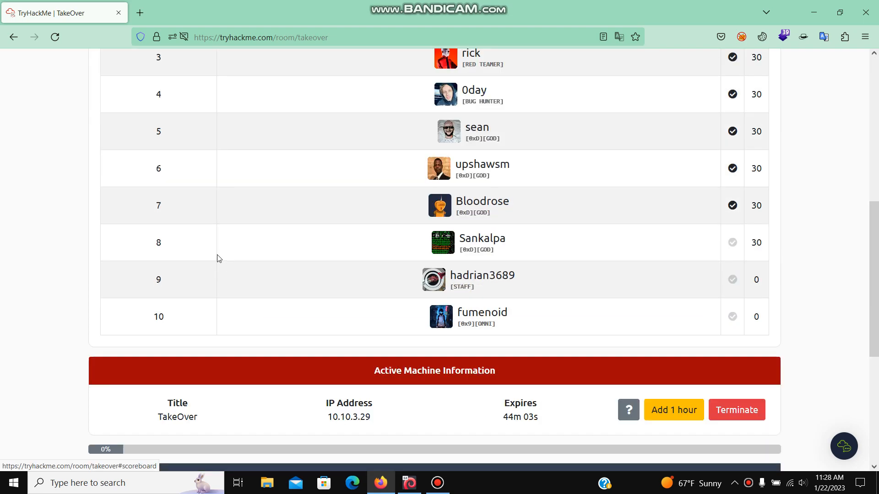
{"action": "scroll", "scroll_direction": "down", "scroll_amount": 3}
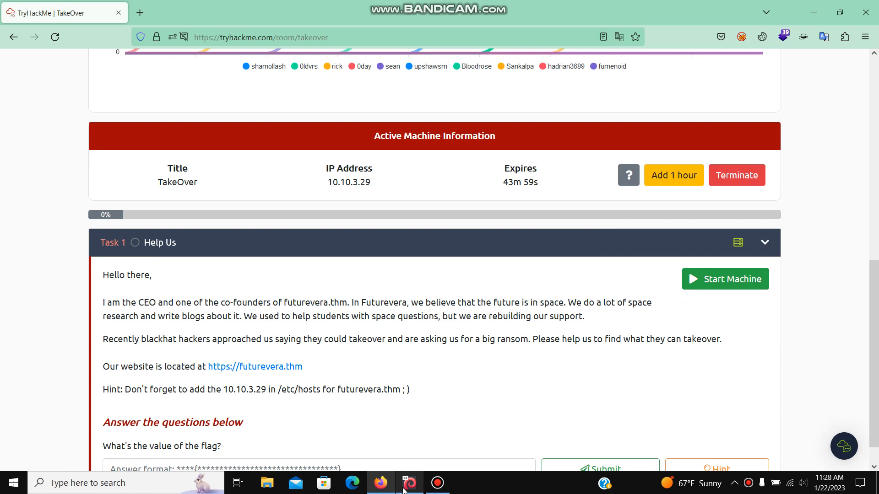
From the Kali VM, run nmap -A -F 10.10.3.29 to find ports 22, 80 and 443 open
{"action": "left_click", "coordinate": [408, 483]}
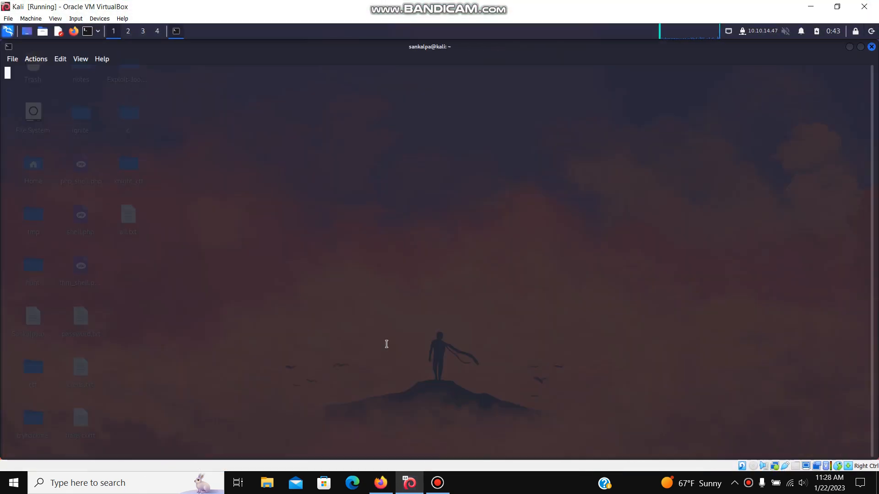
{"action": "type", "text": "nmap -A -F 10.10.3.29"}
{"action": "type", "text": "rustscan"}
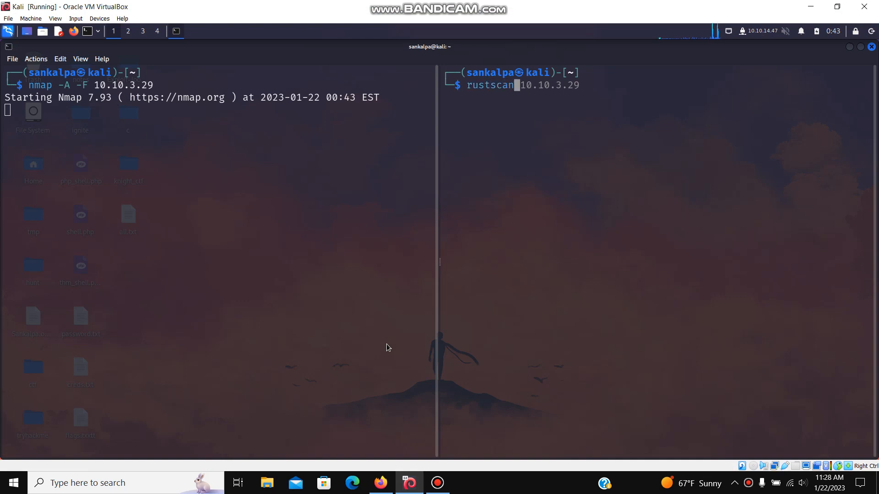
{"action": "key", "text": "Return"}
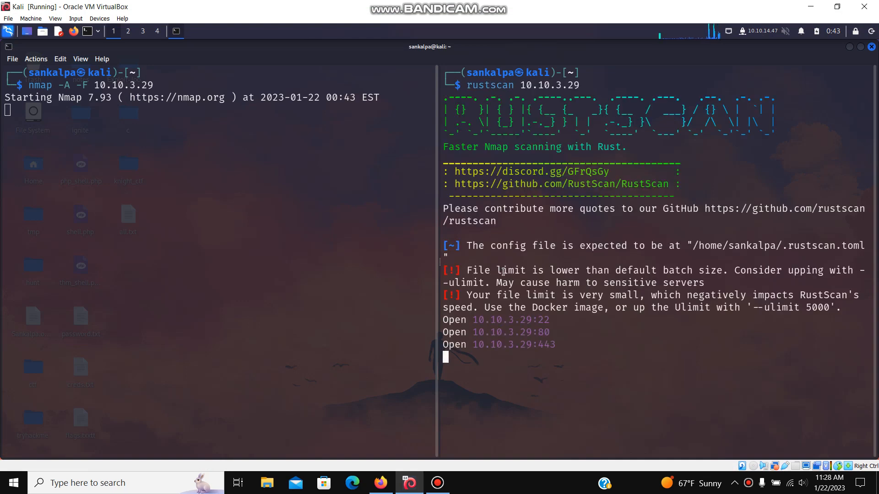
{"action": "mouse_move", "coordinate": [557, 322]}
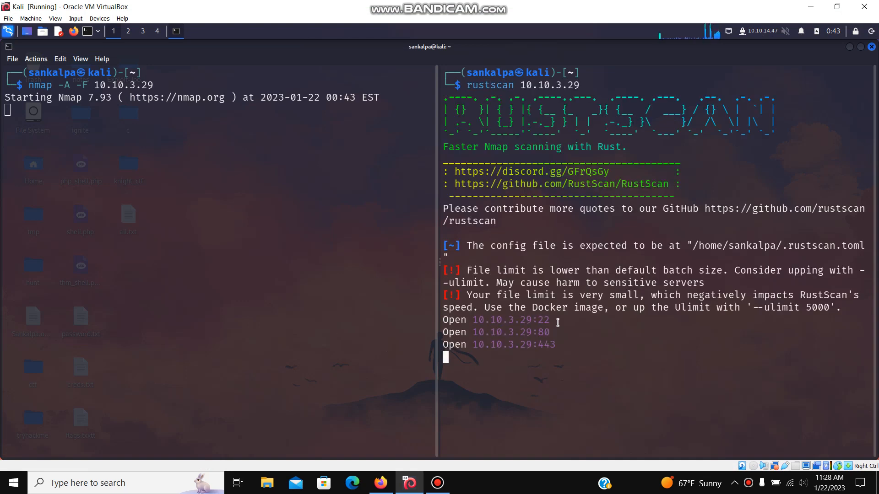
{"action": "type", "text": "chrome"}
{"action": "type", "text": "sudo su"}
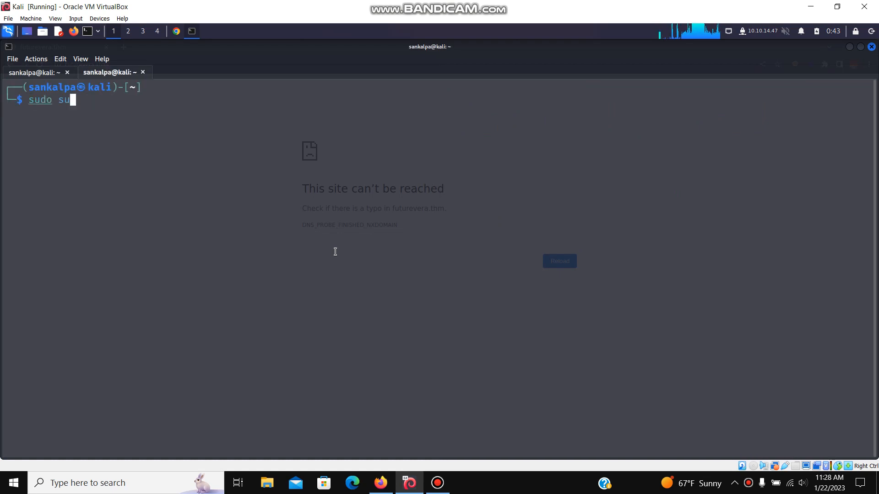
Get a root shell with sudo su and add a 10.10.3.29 futurevera.thm line in /etc/hosts
{"action": "key", "text": "Return"}
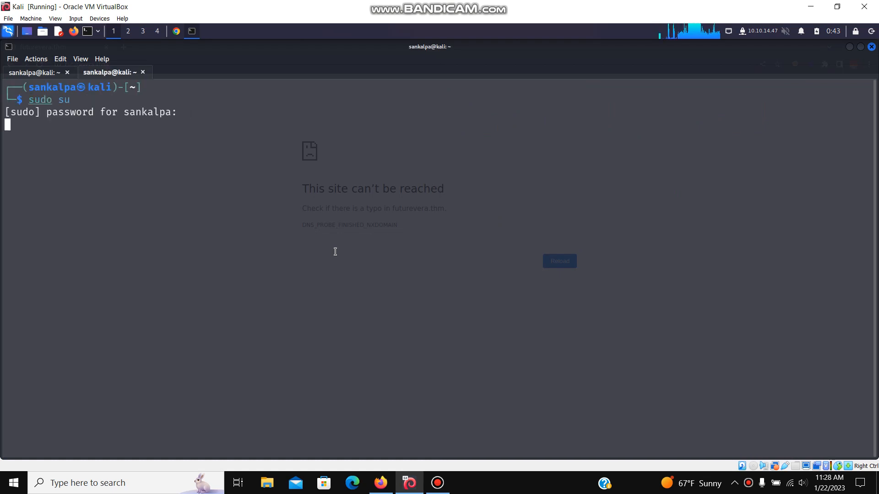
{"action": "key", "text": "Return"}
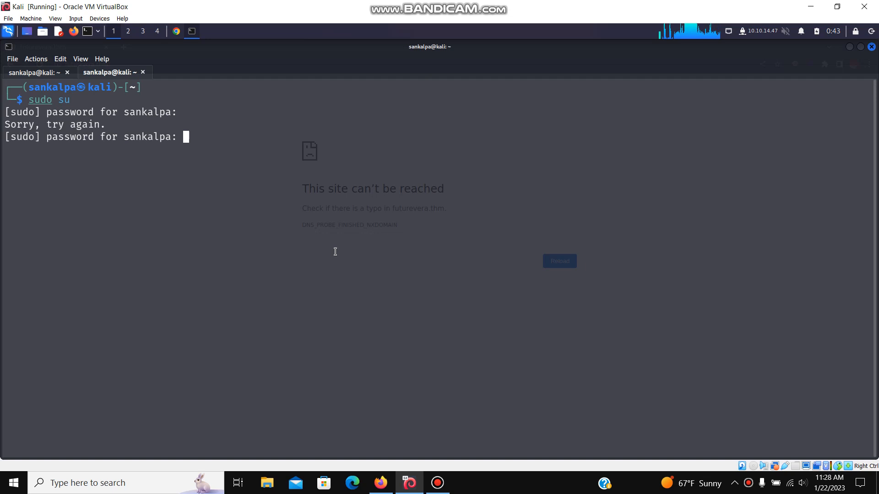
{"action": "key", "text": "Return"}
{"action": "type", "text": "vim /etc/hosts"}
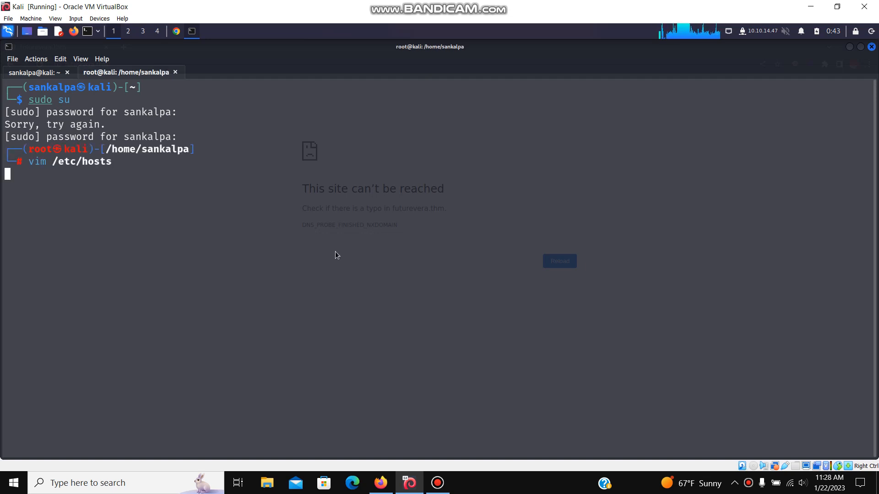
{"action": "key", "text": "Return"}
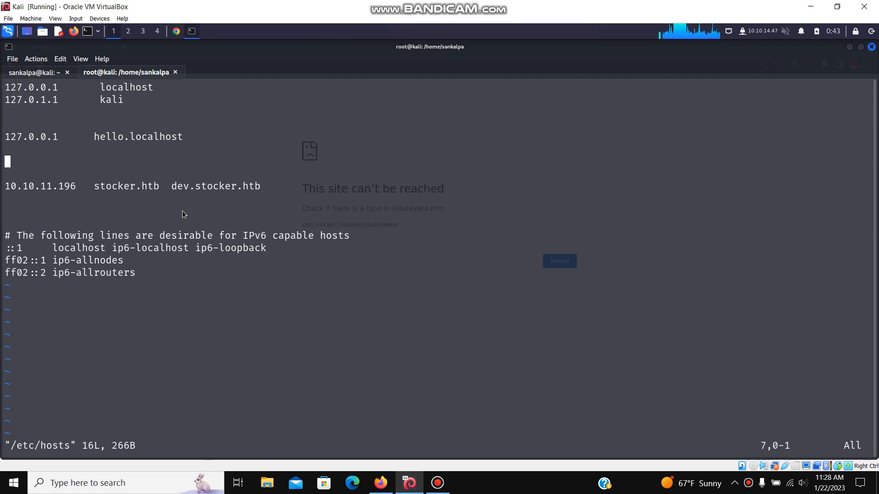
{"action": "type", "text": "10.10.3.29"}
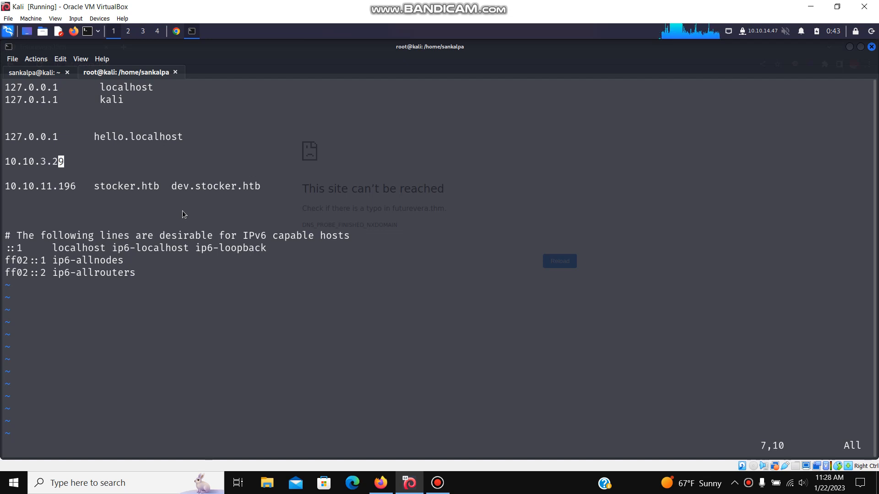
{"action": "type", "text": "futu"}
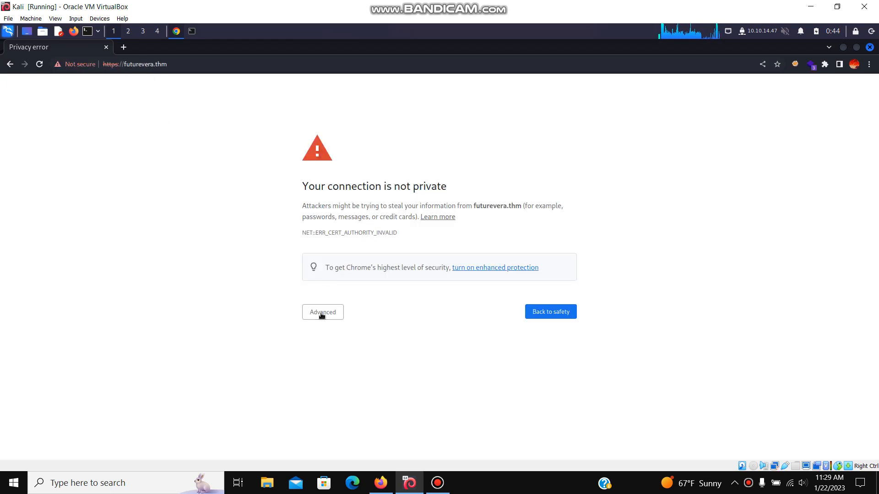
Bypass the certificate warning and browse the FutureVera homepage at futurevera.thm
{"action": "left_click", "coordinate": [322, 312]}
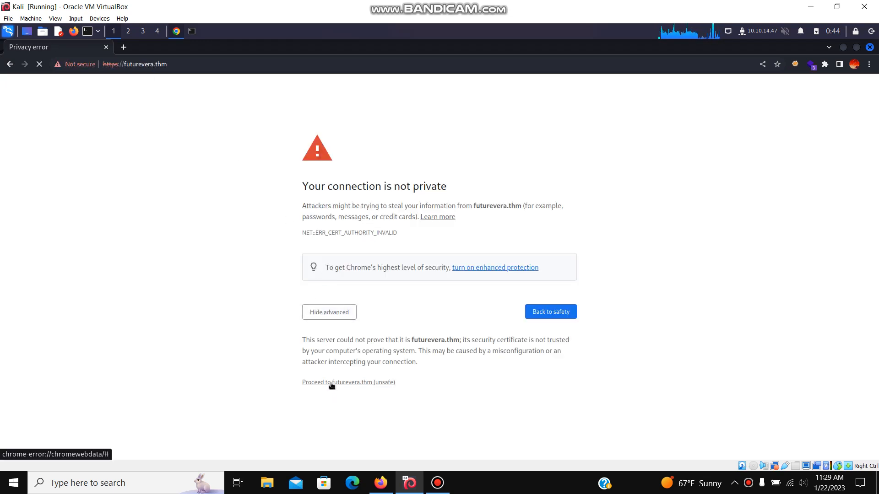
{"action": "left_click", "coordinate": [332, 383]}
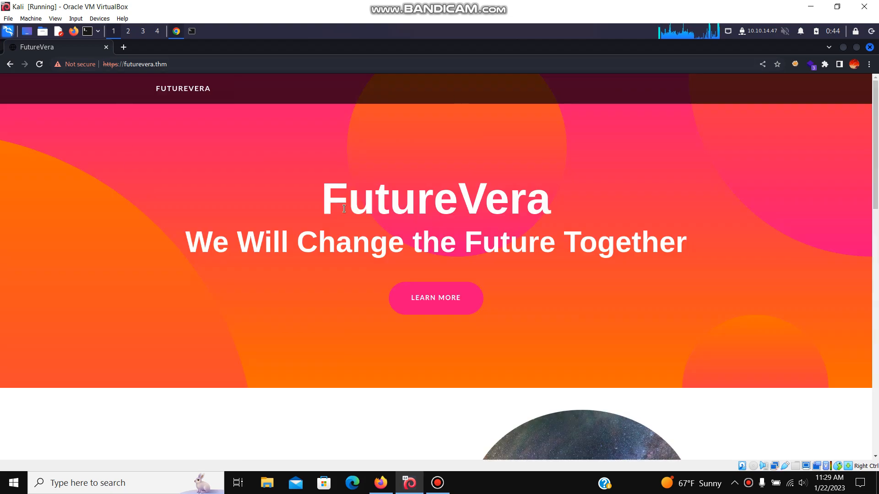
{"action": "scroll", "scroll_direction": "down", "scroll_amount": 3}
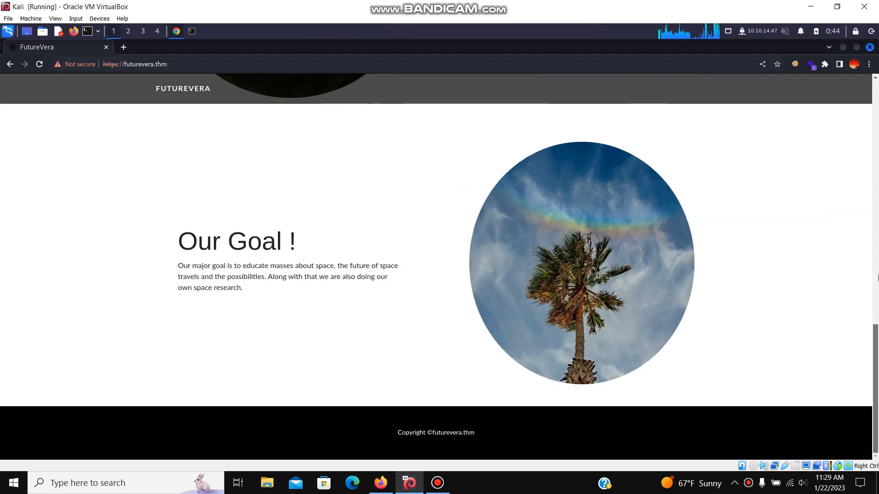
{"action": "scroll", "scroll_direction": "up", "scroll_amount": 3}
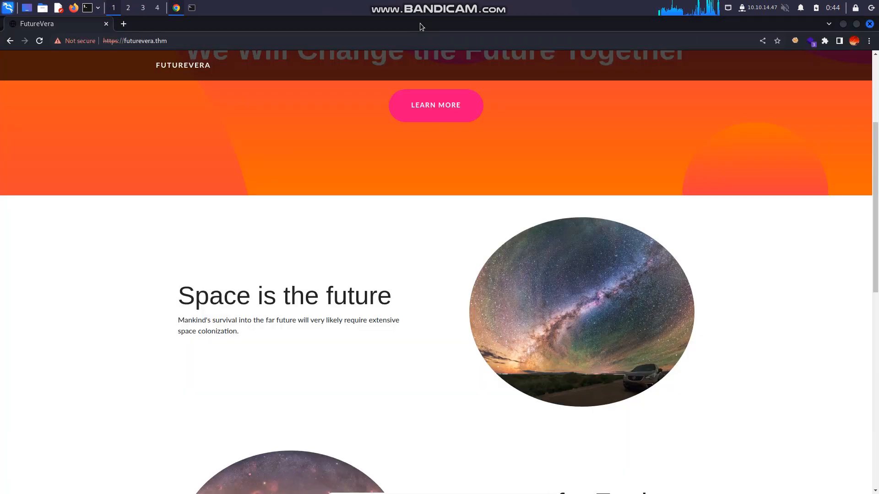
{"action": "scroll", "scroll_direction": "up", "scroll_amount": 3}
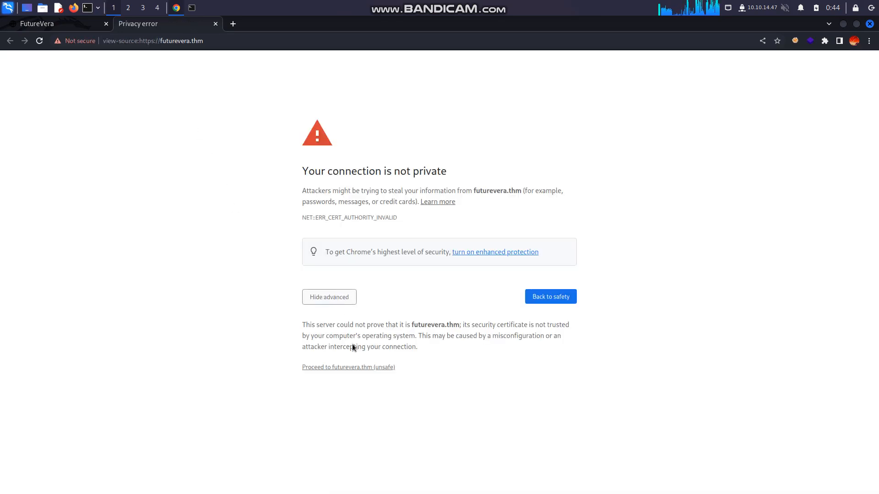
View the homepage's page source after passing its warning, then return to the terminal
{"action": "left_click", "coordinate": [348, 367]}
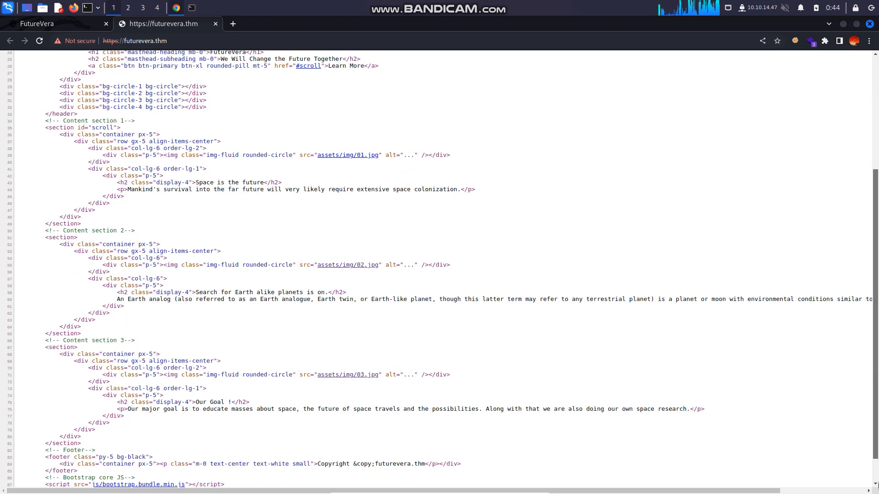
{"action": "scroll", "scroll_direction": "up", "scroll_amount": 3}
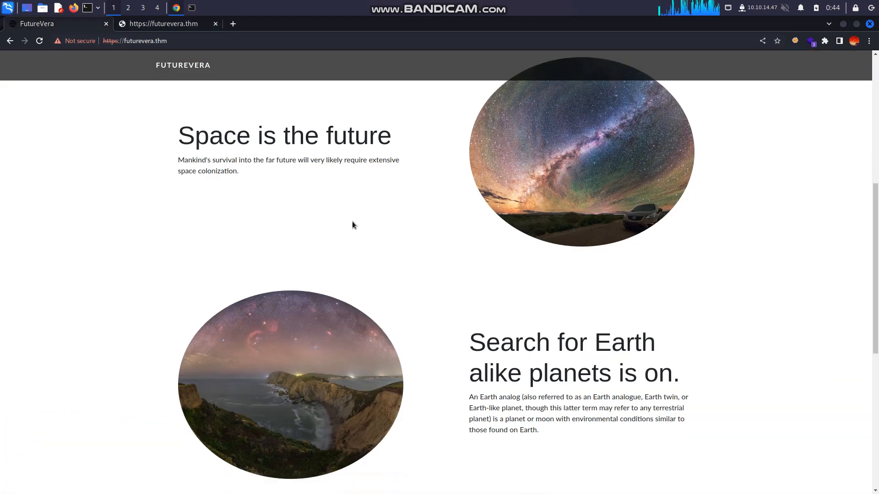
{"action": "scroll", "scroll_direction": "up", "scroll_amount": 3}
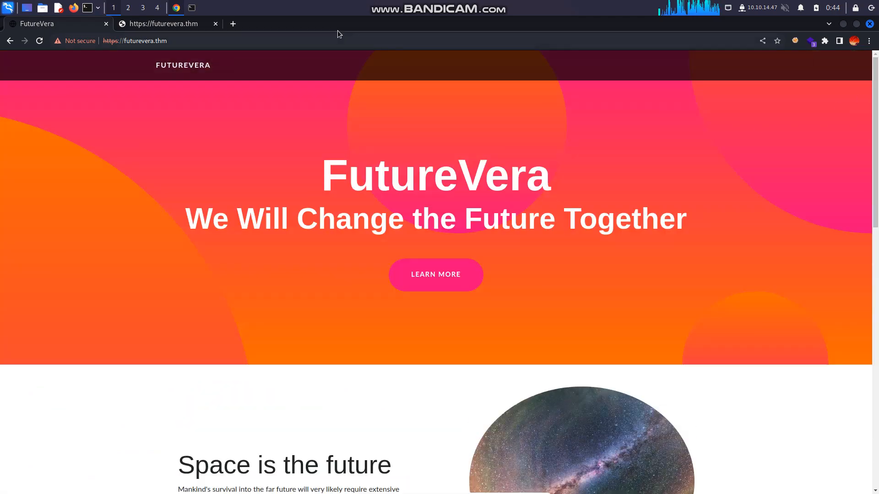
{"action": "left_click", "coordinate": [134, 41]}
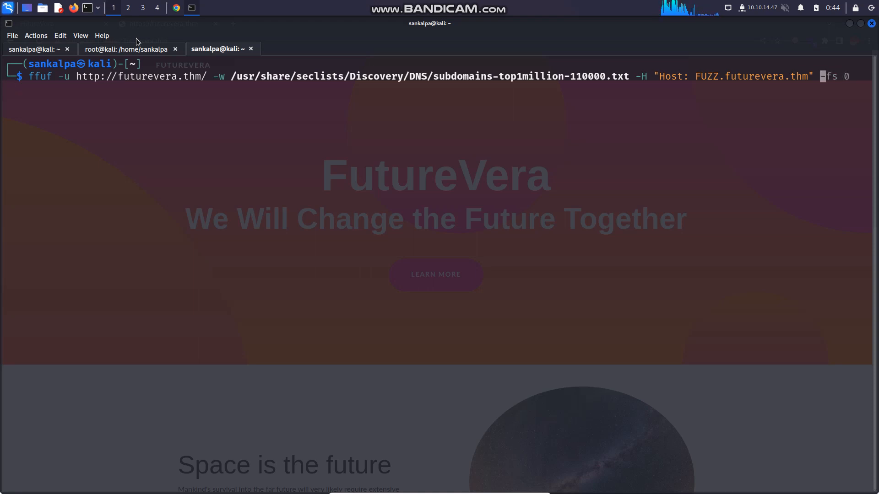
Rerun the ffuf Host: FUZZ.futurevera.thm fuzz with -fs 0, revealing the portal subdomain
{"action": "key", "text": "Return"}
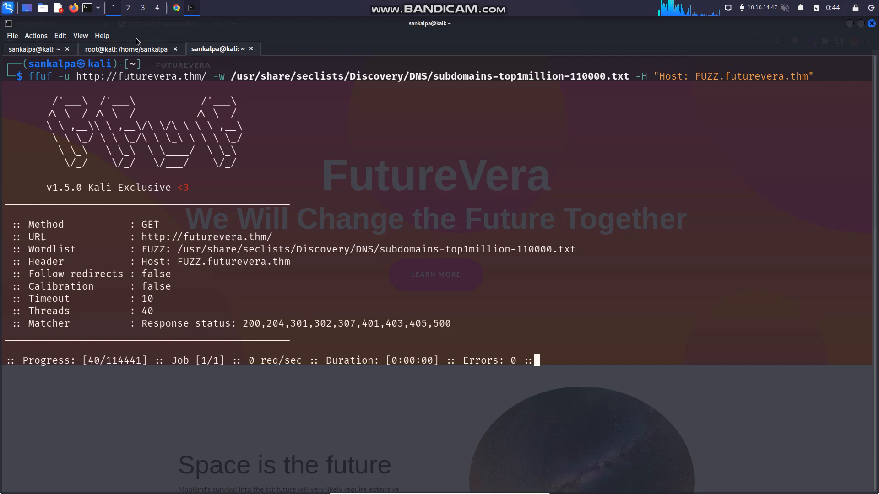
{"action": "key", "text": "ctrl+c"}
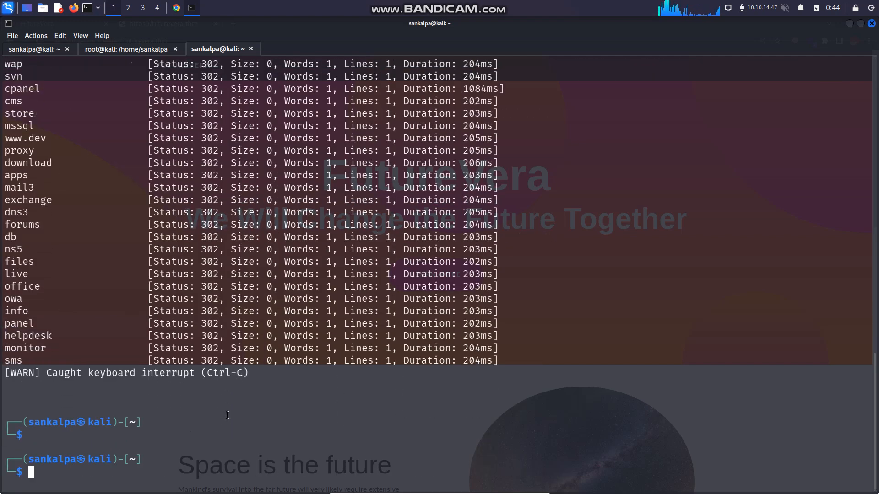
{"action": "type", "text": "ffuf -u http://futurevera.thm/ -w /usr/share/seclists/Discovery/DNS/subdomains-top1million-110000.txt -H \"Host: FUZZ.futurevera.thm\" -fs 0"}
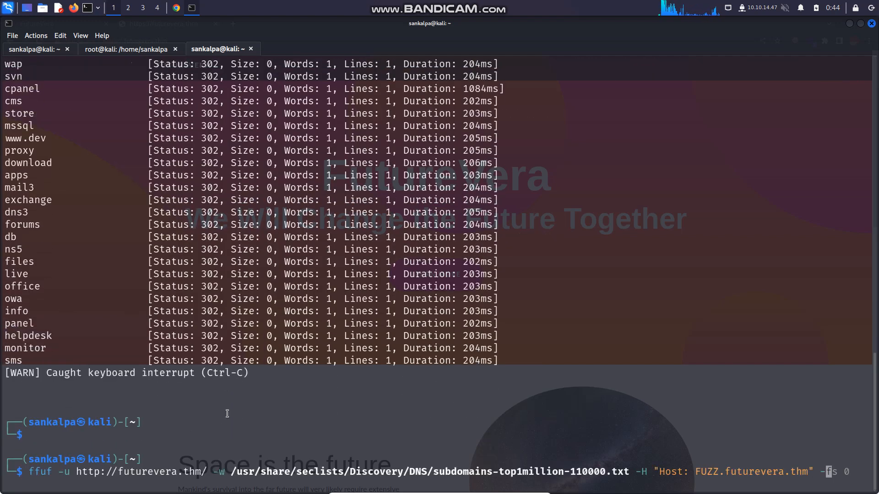
{"action": "key", "text": "Return"}
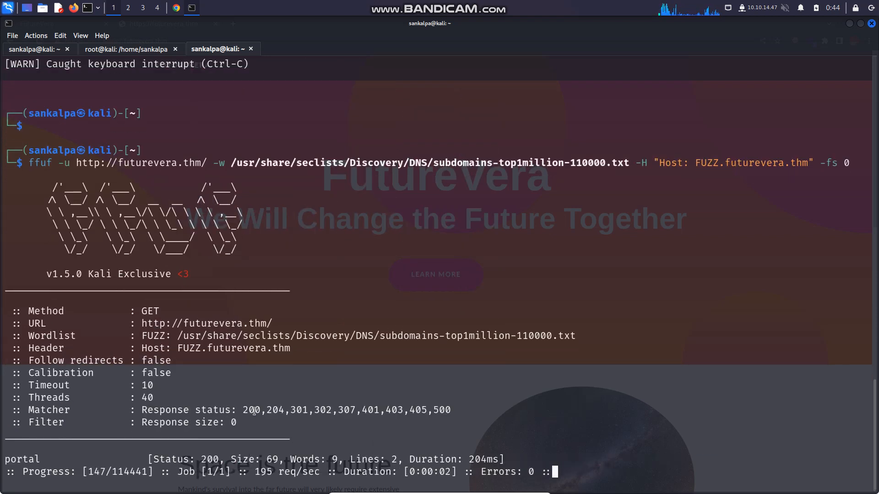
In the root shell, append portal.futurevera.thm to the 10.10.3.29 line of /etc/hosts
{"action": "left_click", "coordinate": [127, 49]}
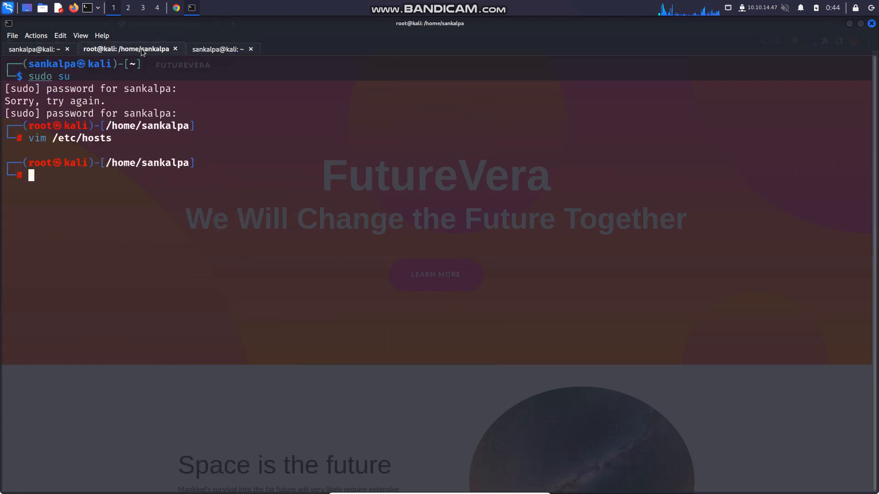
{"action": "key", "text": "Return"}
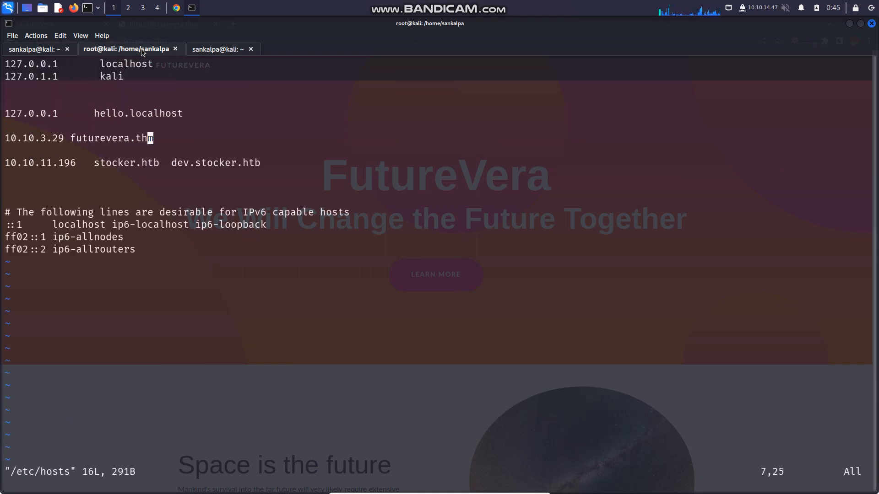
{"action": "key", "text": "a"}
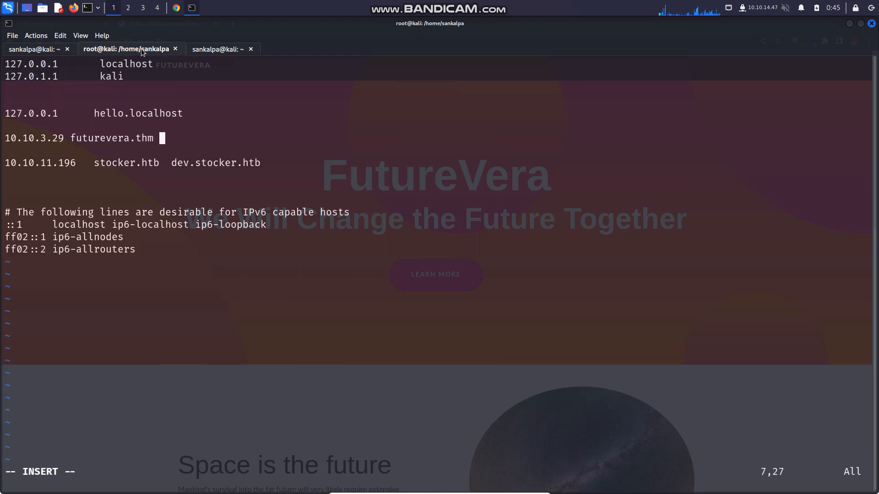
{"action": "type", "text": "portal.fut"}
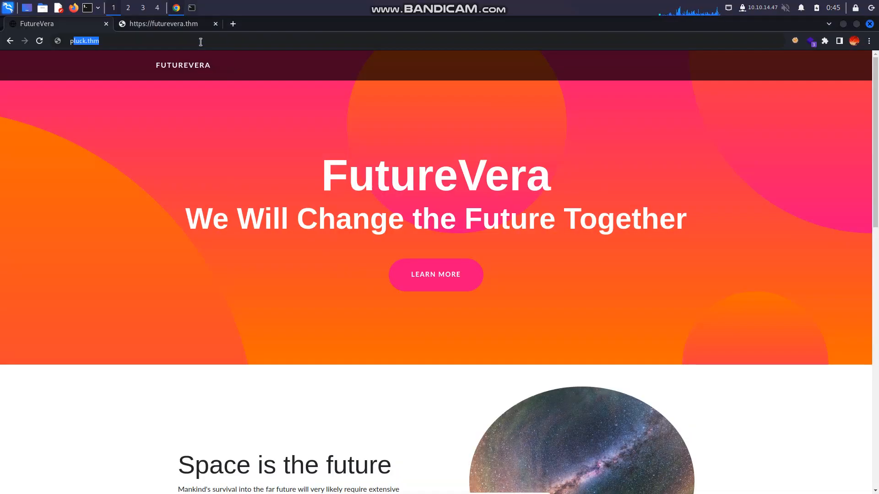
Load portal.futurevera.thm in Chrome, which reports it is available only via internal VPN
{"action": "type", "text": "portal.futurevera.thm"}
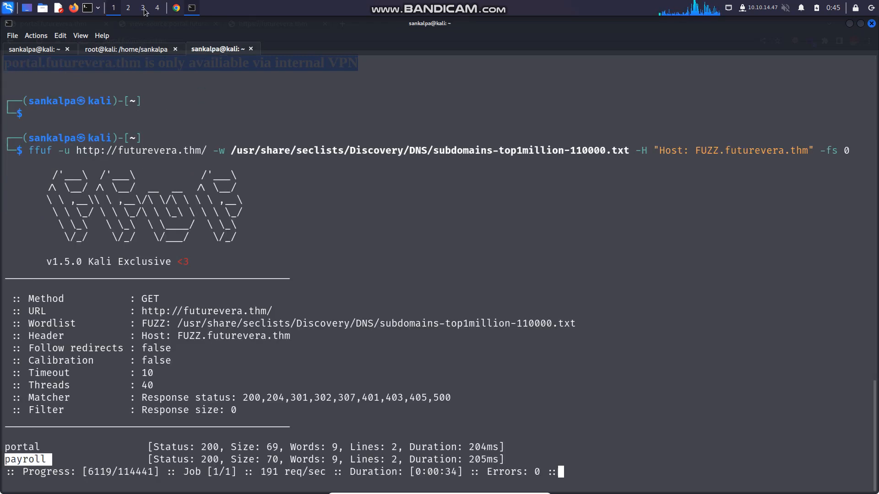
Append payroll.futurevera.thm to the 10.10.3.29 hosts line in vim and save
{"action": "left_click", "coordinate": [128, 48]}
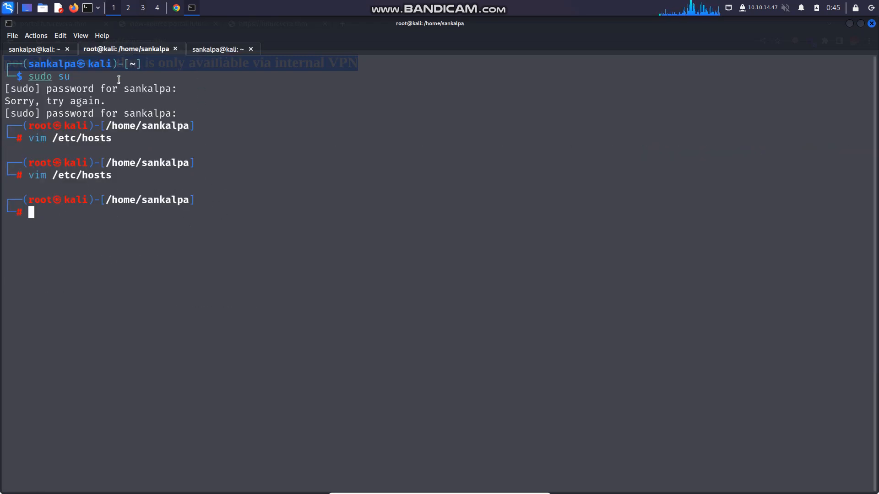
{"action": "key", "text": "Return"}
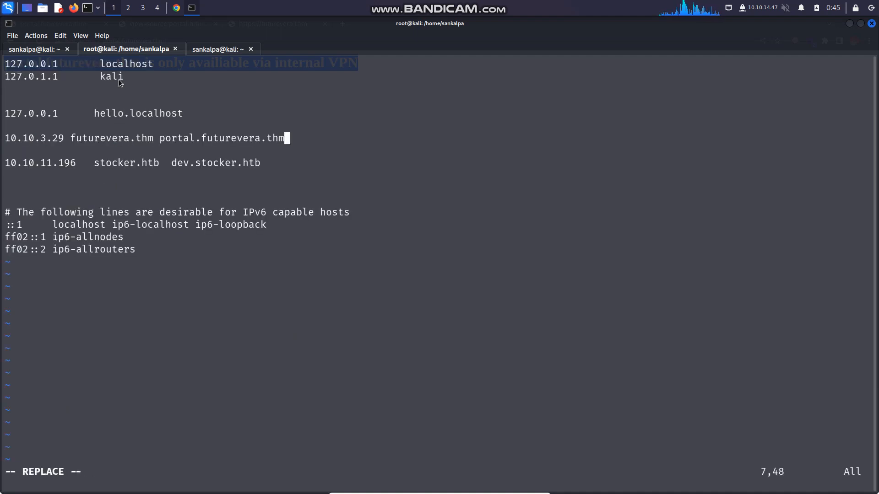
{"action": "type", "text": "payroll.fututu"}
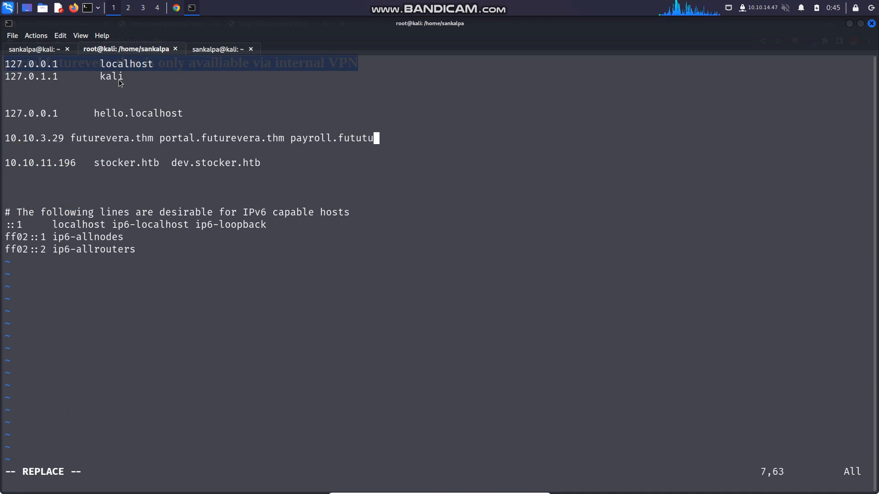
{"action": "type", "text": "revera.thm"}
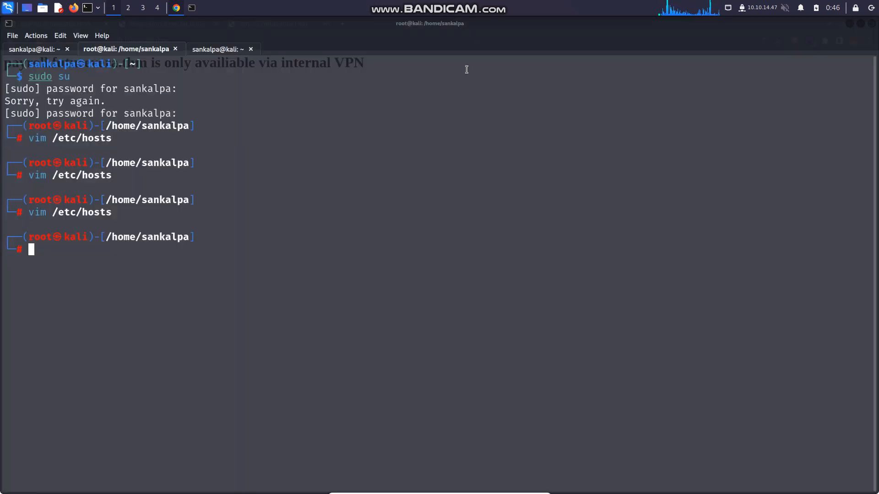
Append contact.futurevera.thm to the hosts line, then select the word FutureVera on the homepage
{"action": "key", "text": "Return"}
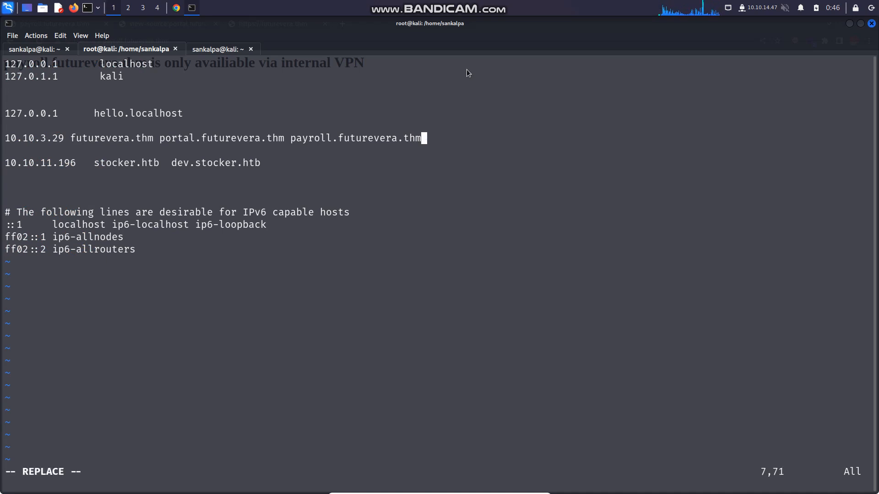
{"action": "type", "text": "contac"}
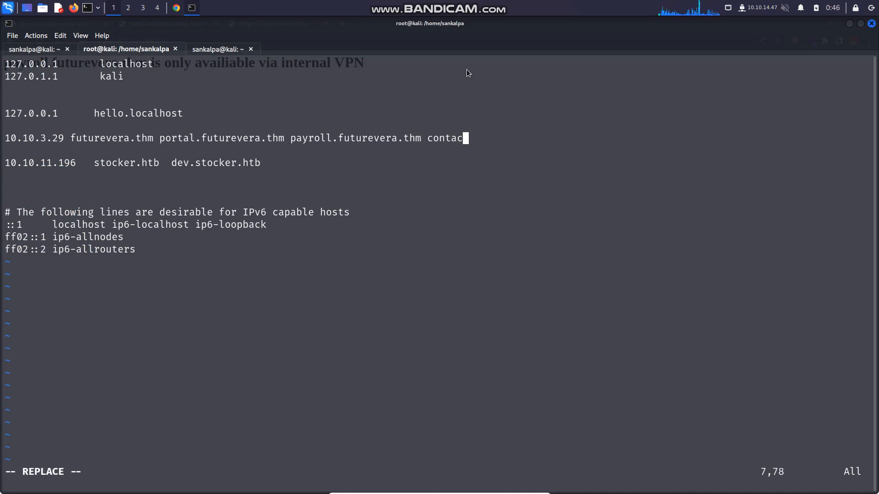
{"action": "type", "text": "t.futur"}
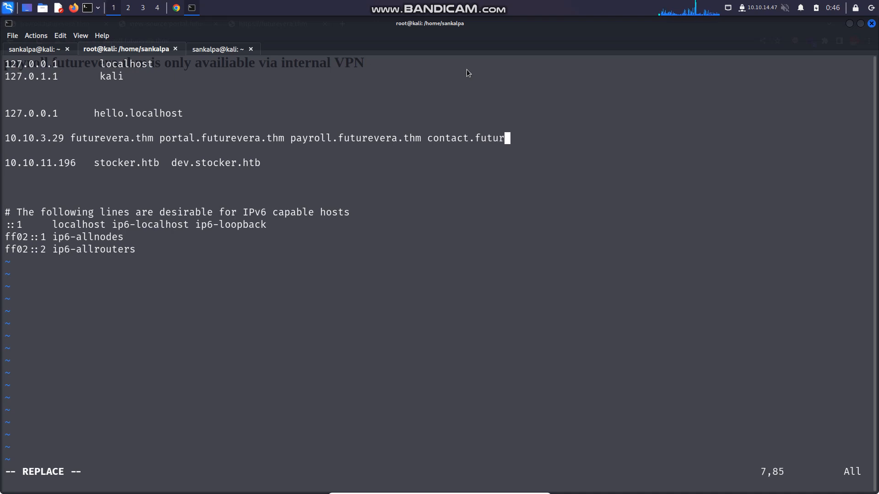
{"action": "type", "text": "evera.thm"}
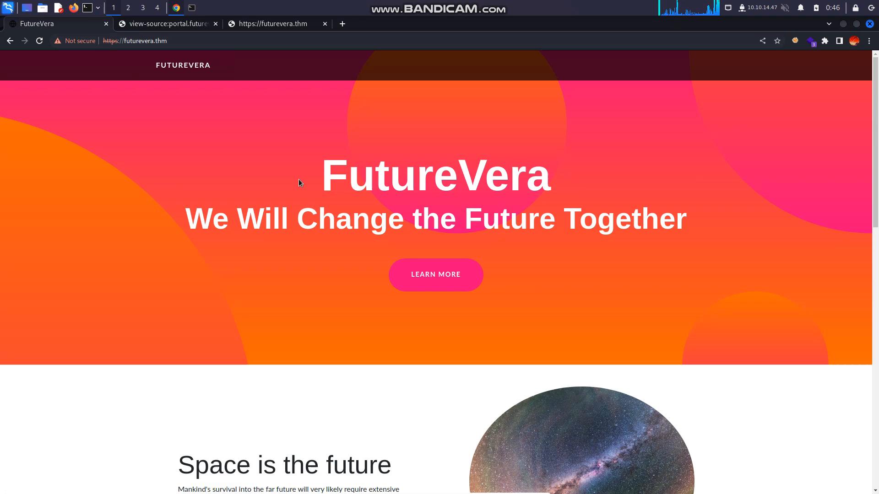
{"action": "double_click", "coordinate": [436, 175]}
{"action": "type", "text": "vi"}
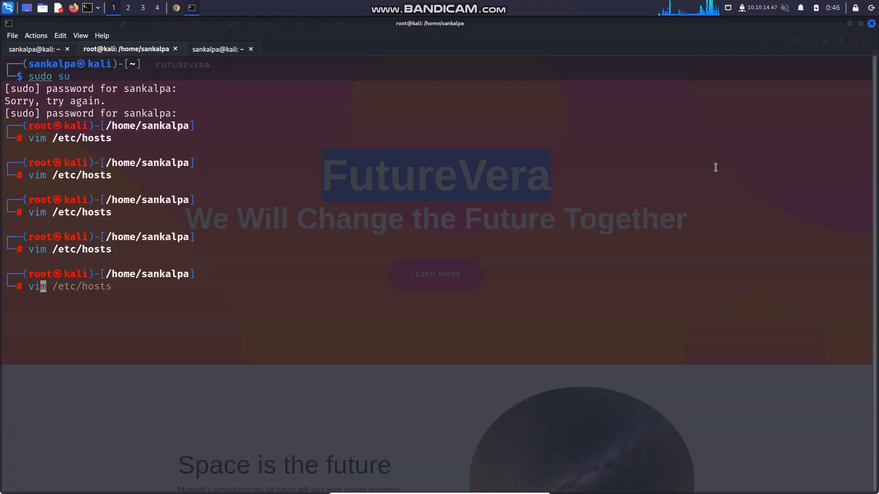
Replace the contact entry with blog.futurevera.thm on the futurevera.thm hosts line
{"action": "key", "text": "Return"}
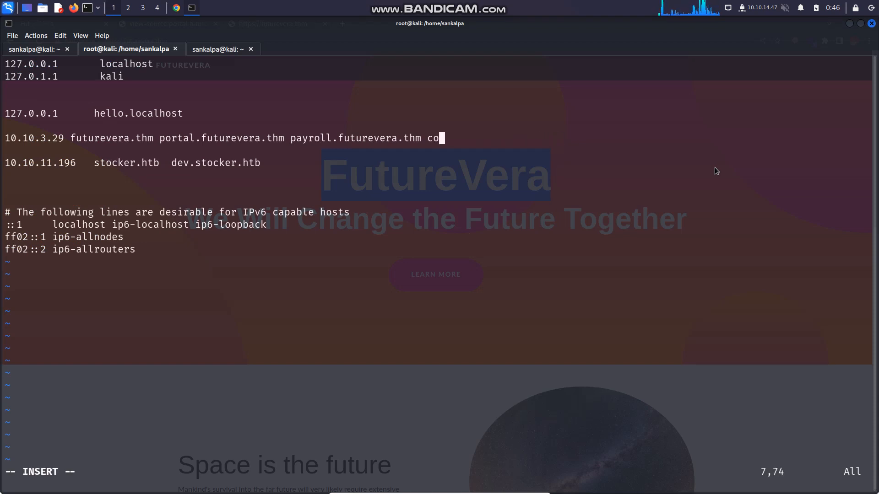
{"action": "type", "text": "blog"}
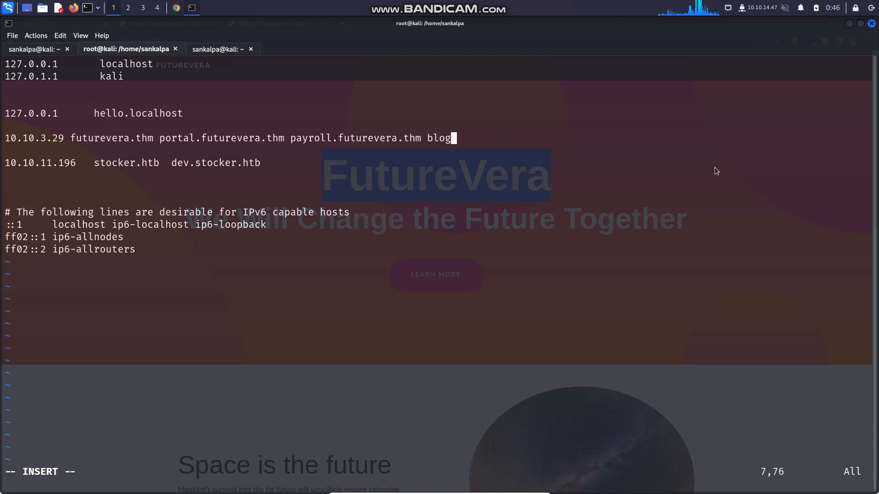
{"action": "type", "text": ".futureve"}
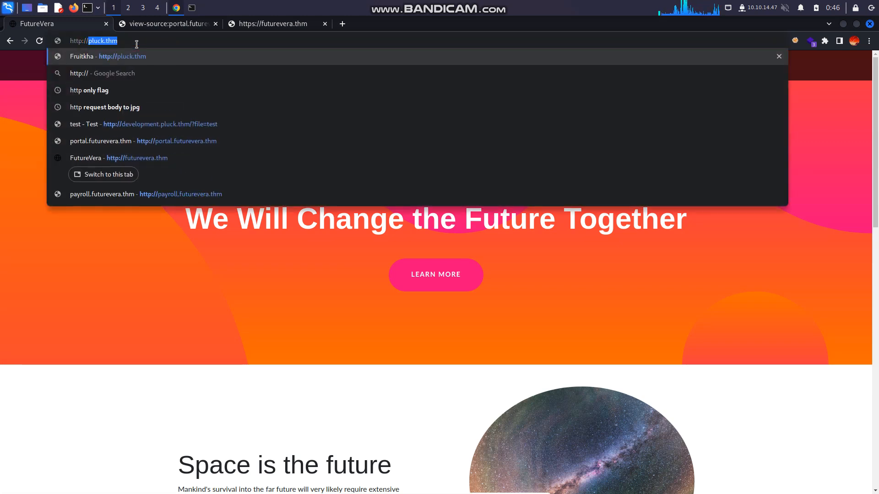
{"action": "type", "text": "http://blog.futu"}
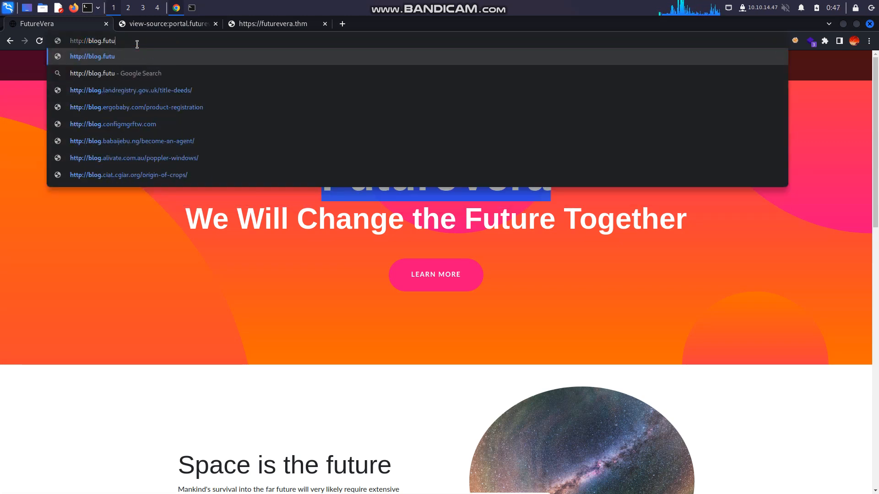
{"action": "key", "text": "Return"}
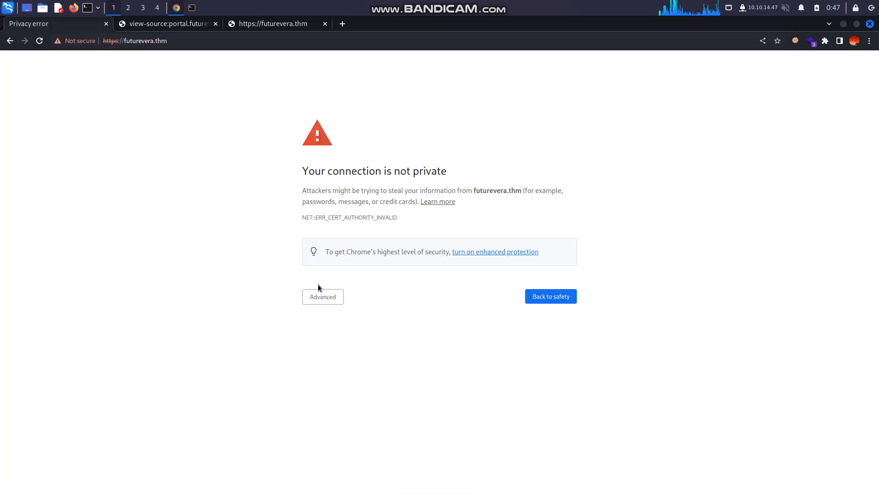
{"action": "left_click", "coordinate": [323, 296]}
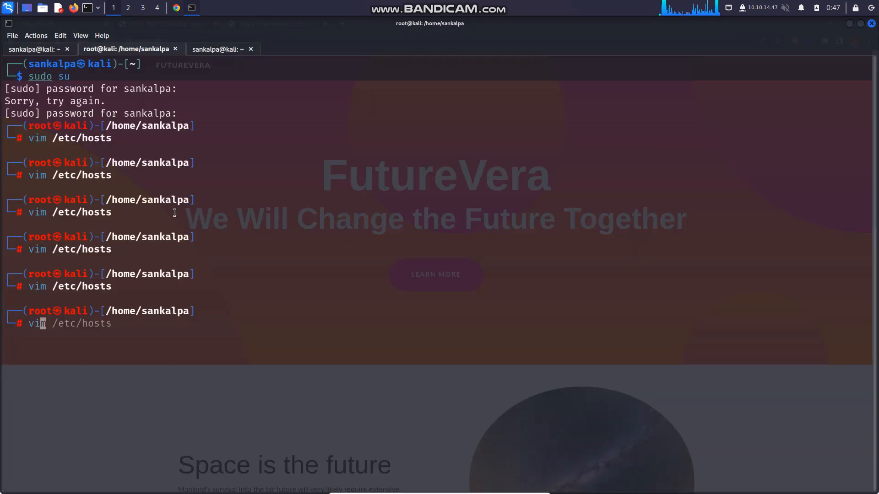
Review /etc/hosts in vim at the blog.futurevera.thm entry on the 10.10.3.29 line
{"action": "key", "text": "Return"}
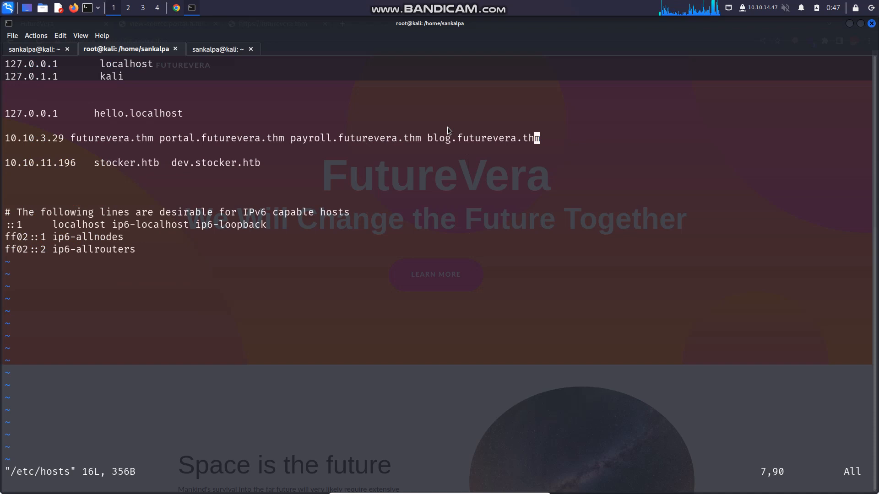
{"action": "mouse_move", "coordinate": [502, 139]}
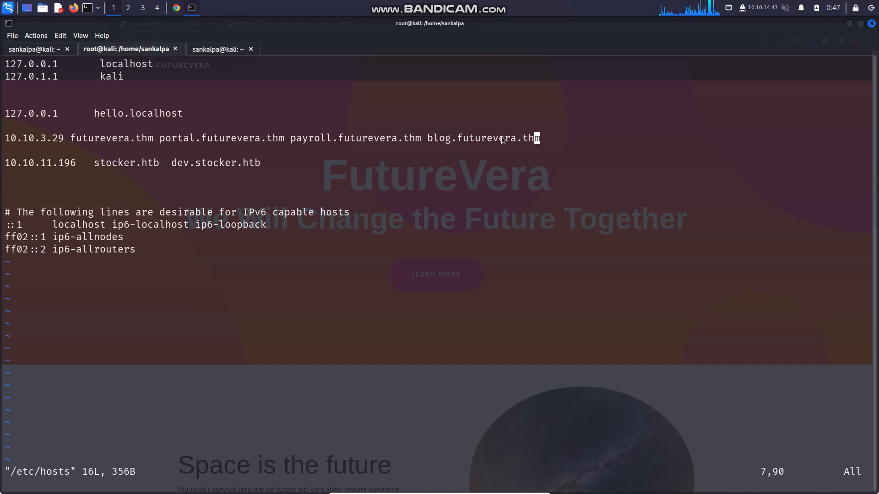
{"action": "key", "text": "BackSpace"}
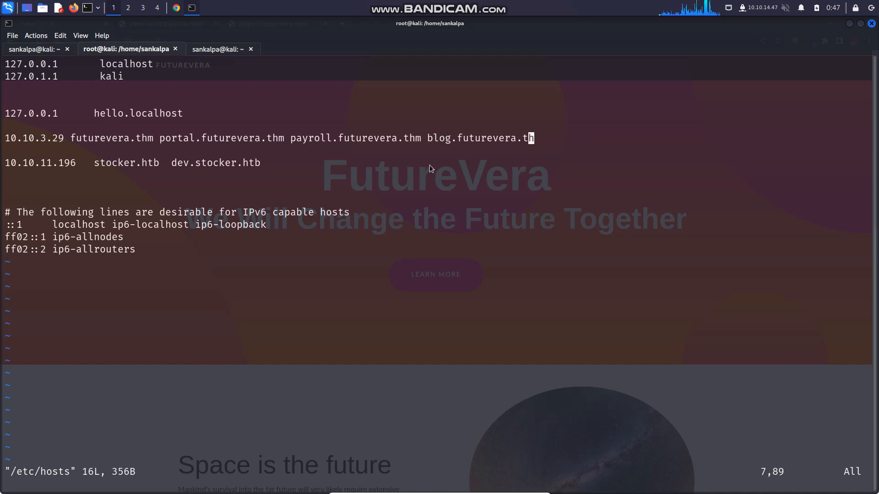
{"action": "key", "text": "i"}
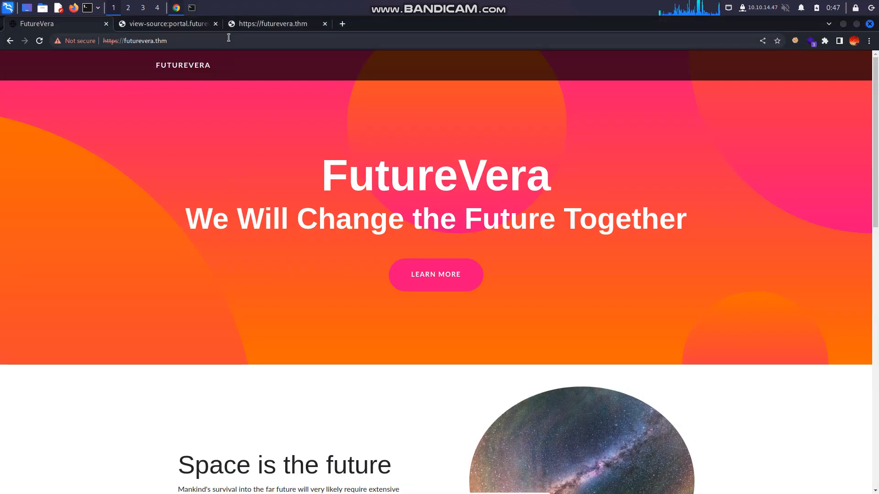
Load the FutureVera Blog page, view its page source, and return to the rendered blog
{"action": "left_click", "coordinate": [135, 40]}
{"action": "type", "text": "blog."}
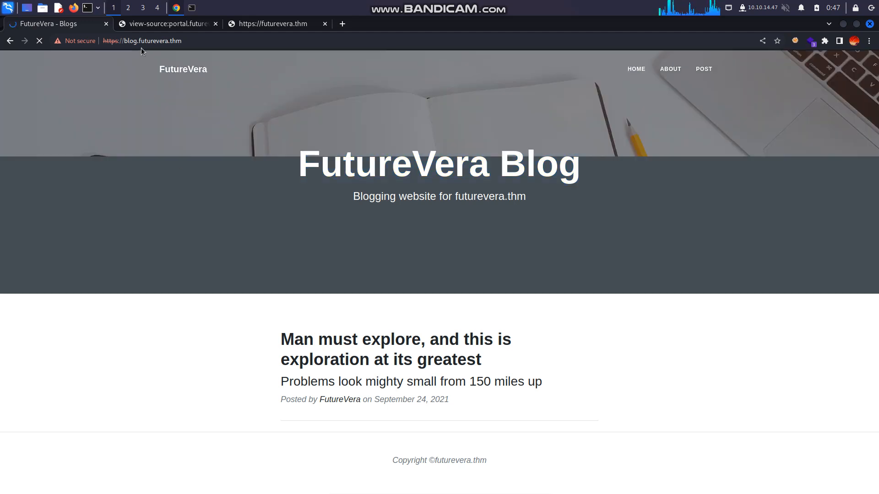
{"action": "double_click", "coordinate": [393, 164]}
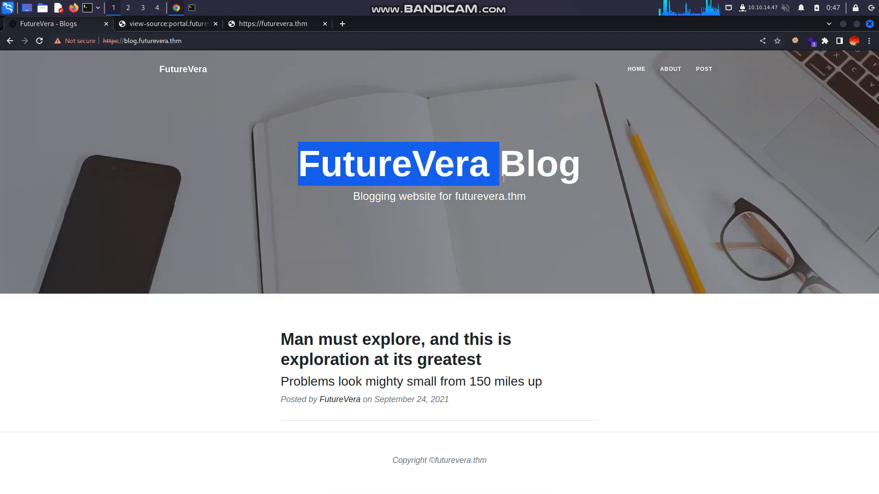
{"action": "left_click", "coordinate": [539, 204]}
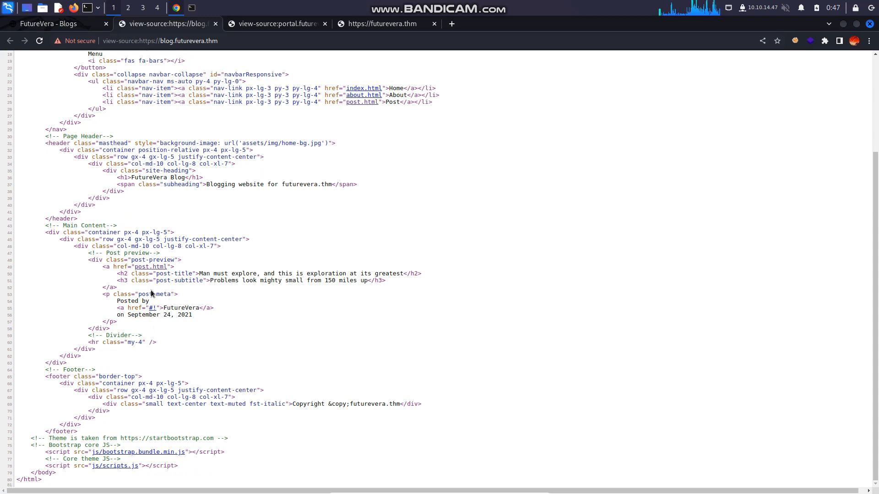
{"action": "left_click", "coordinate": [51, 24]}
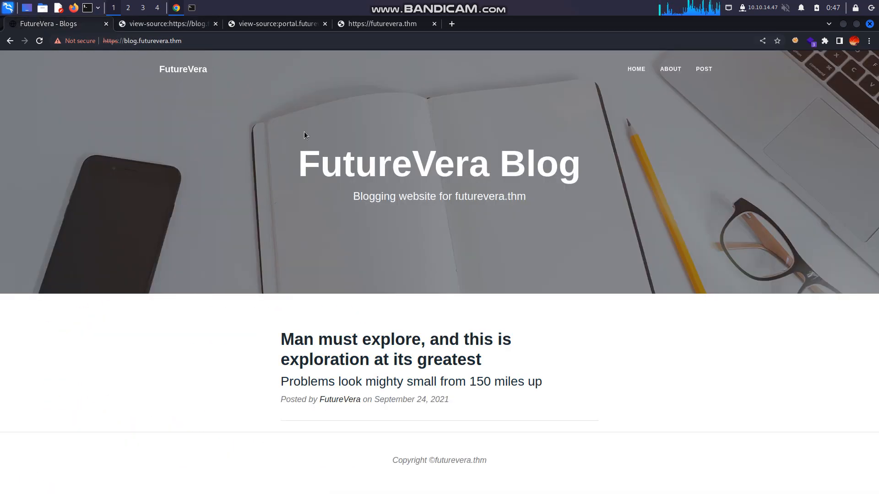
{"action": "mouse_move", "coordinate": [444, 216]}
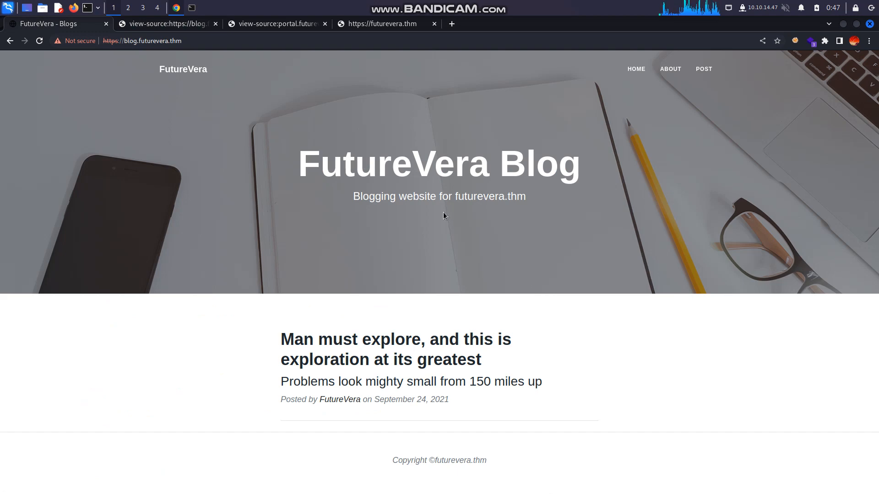
{"action": "mouse_move", "coordinate": [136, 51]}
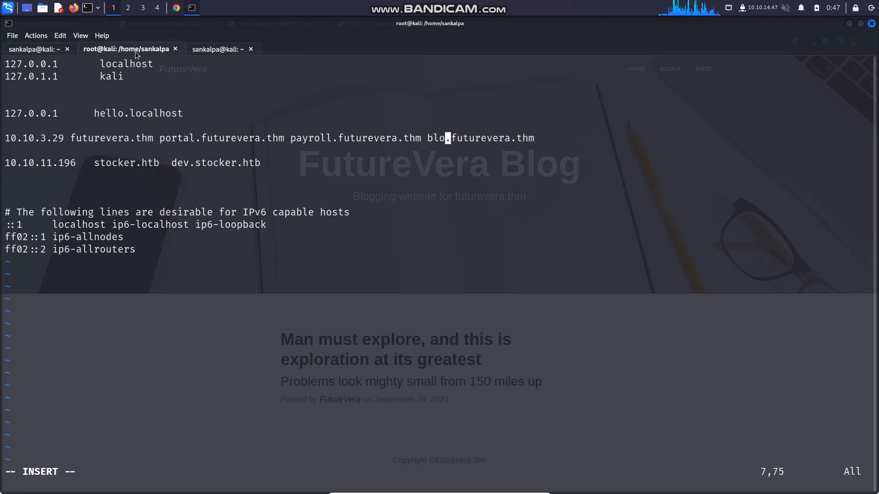
Replace 'blog' with 'support' so the hosts entry reads support.futurevera.thm
{"action": "type", "text": "support.futurevera.thm/"}
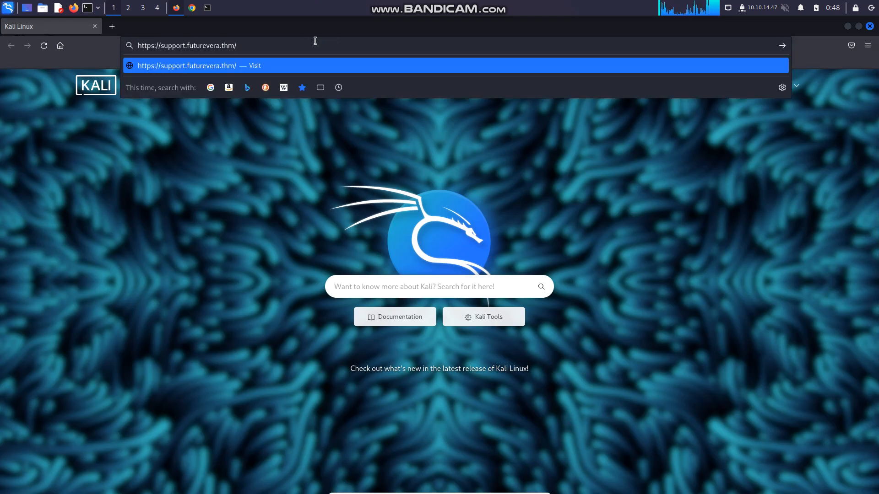
{"action": "key", "text": "Return"}
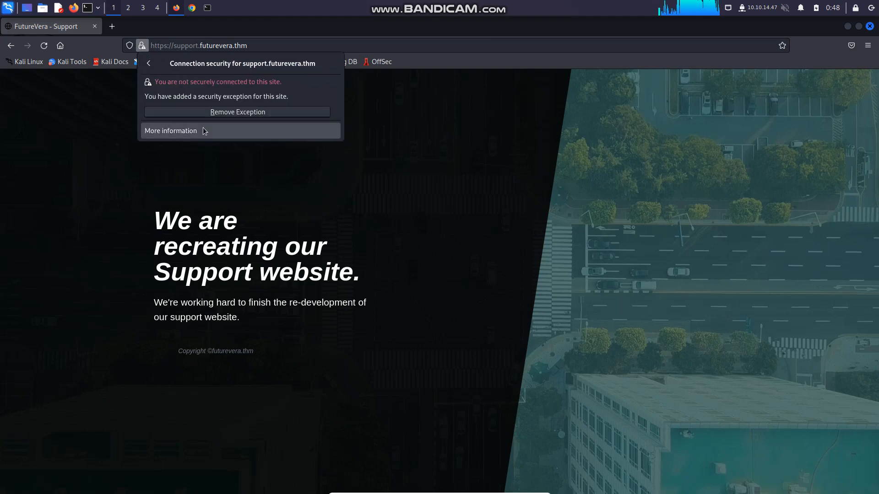
{"action": "left_click", "coordinate": [171, 131]}
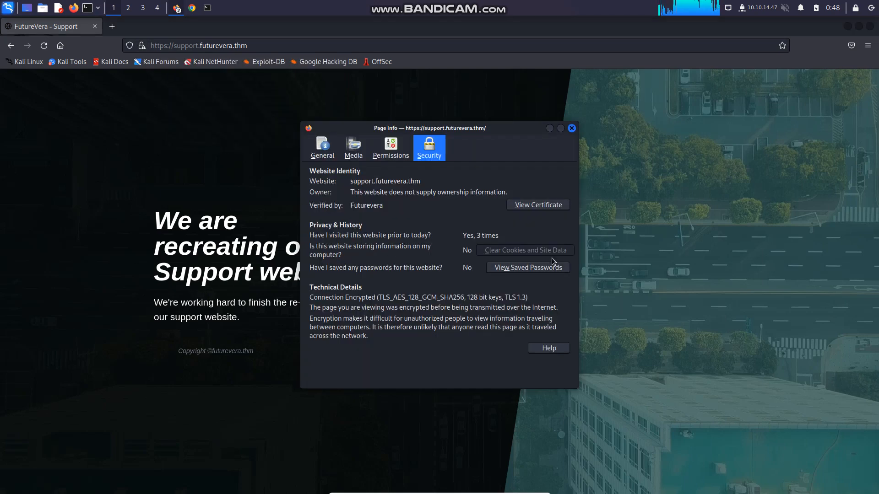
{"action": "left_click", "coordinate": [536, 204]}
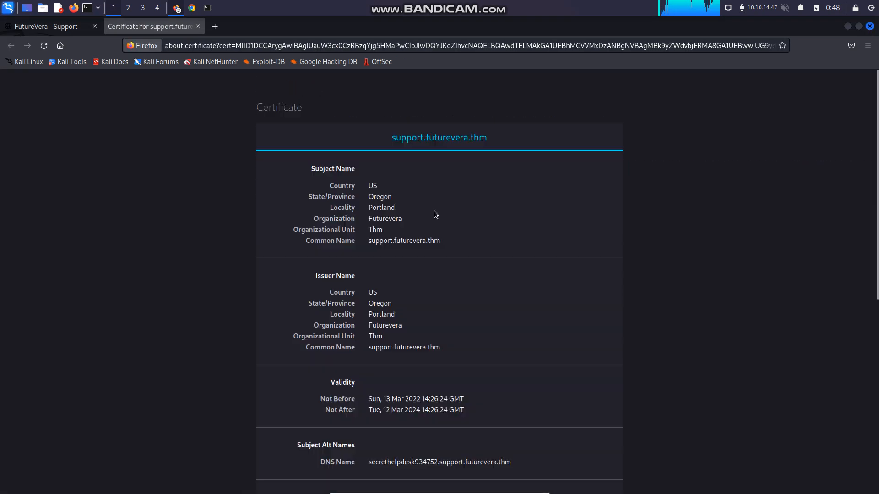
{"action": "scroll", "scroll_direction": "down", "scroll_amount": 3}
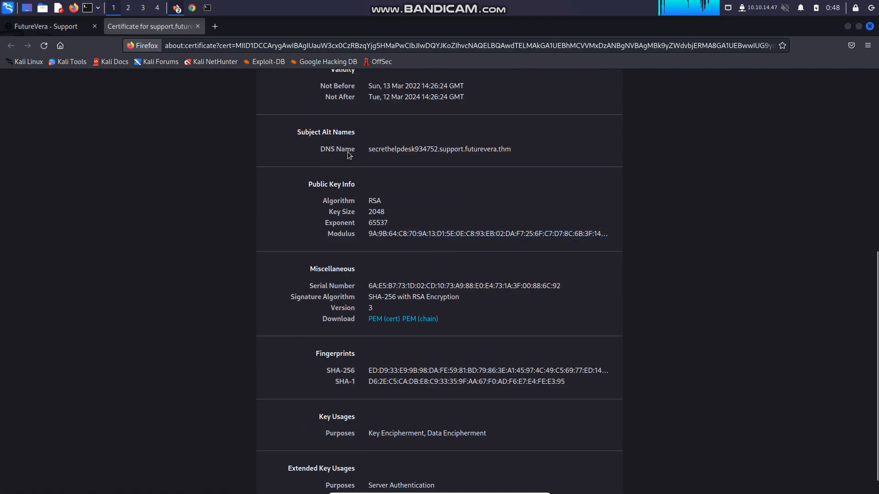
{"action": "mouse_move", "coordinate": [367, 155]}
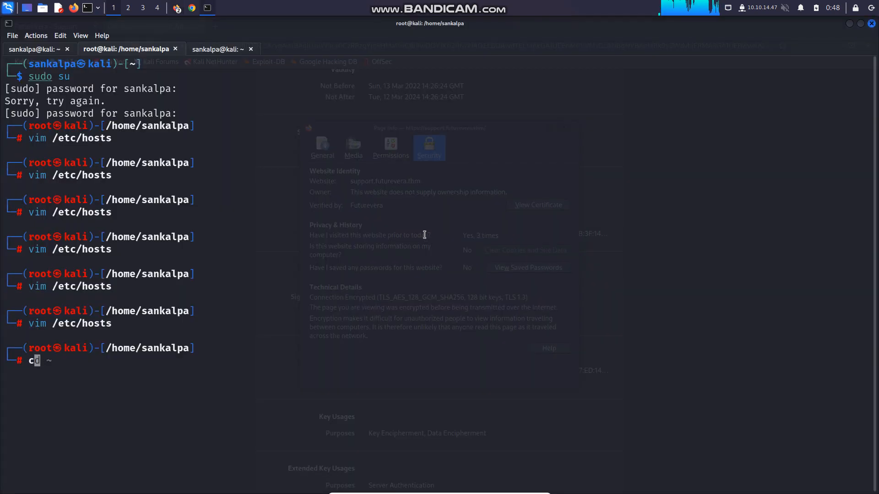
Add secrethelpdesk934752.support.futurevera.thm to the hosts file in vim
{"action": "key", "text": "Return"}
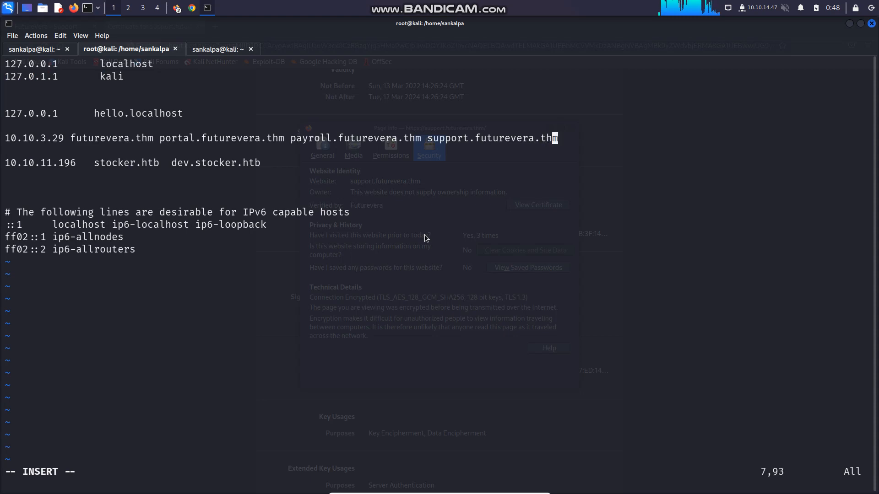
{"action": "type", "text": "secrethelpdesk934752.support.futurevera.thm"}
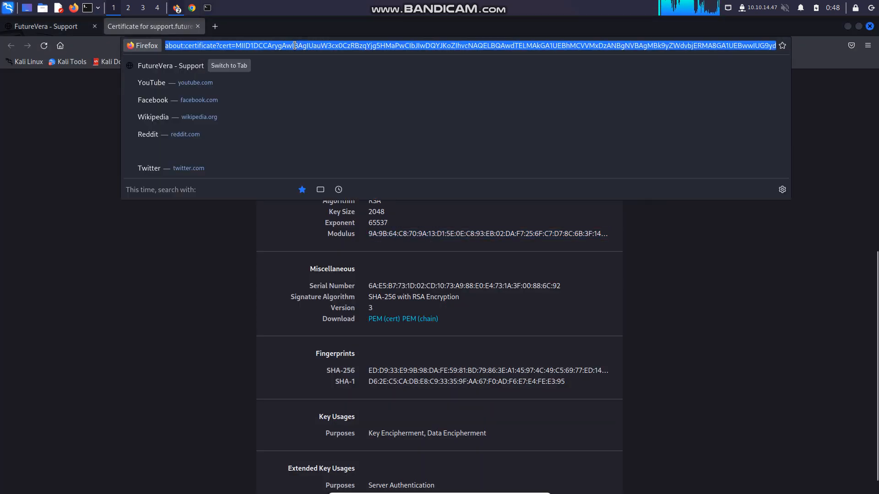
Visit secrethelpdesk934752.support.futurevera.thm and select the redirected flag-bearing S3 address
{"action": "type", "text": "secrethelpdesk934752.support.futurevera.thm"}
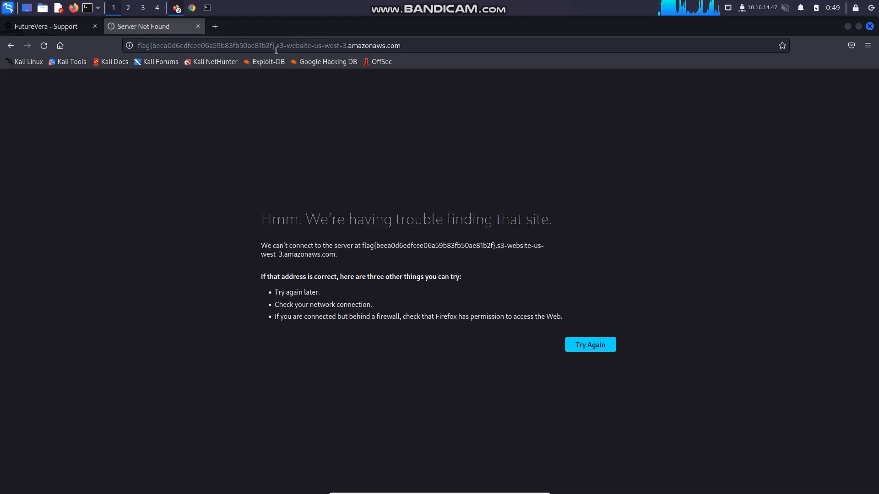
{"action": "left_click", "coordinate": [269, 46]}
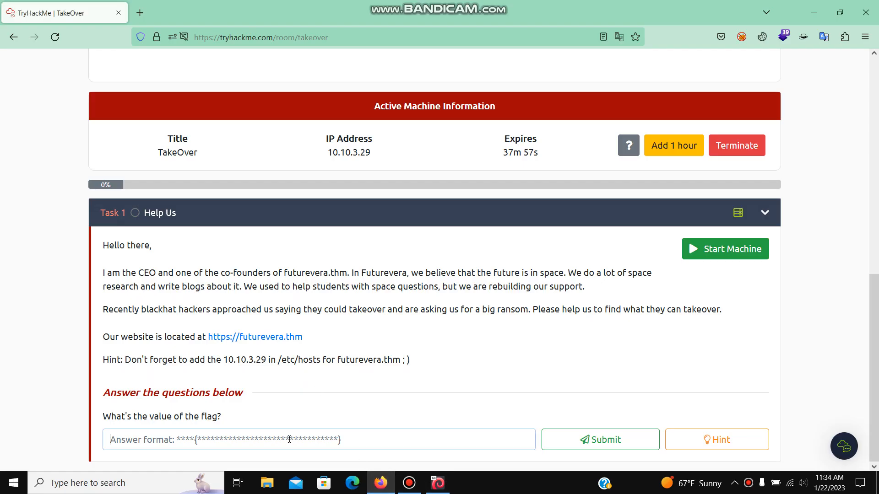
Submit the flag for the TakeOver room and dismiss the congratulations popup
{"action": "left_click", "coordinate": [599, 440]}
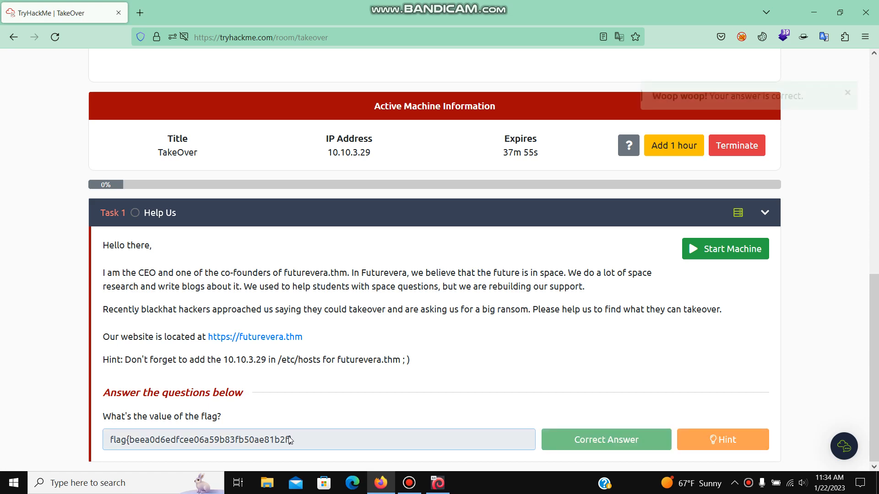
{"action": "left_click", "coordinate": [605, 439]}
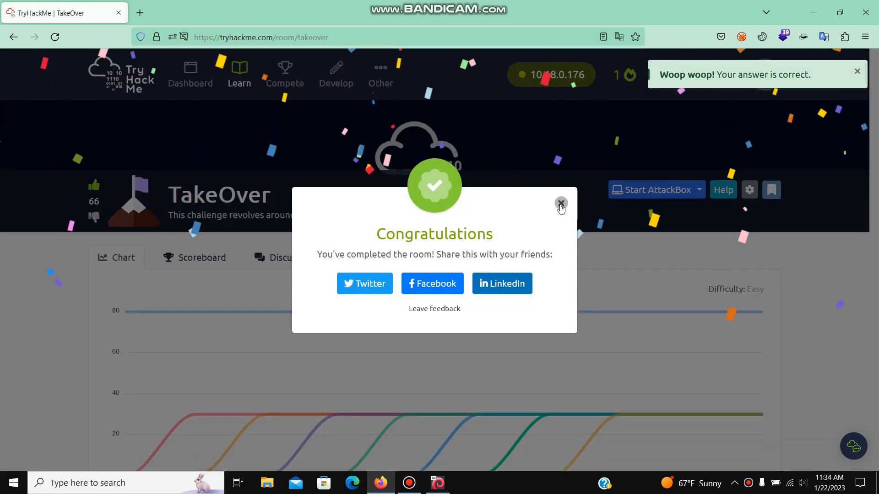
{"action": "left_click", "coordinate": [560, 202]}
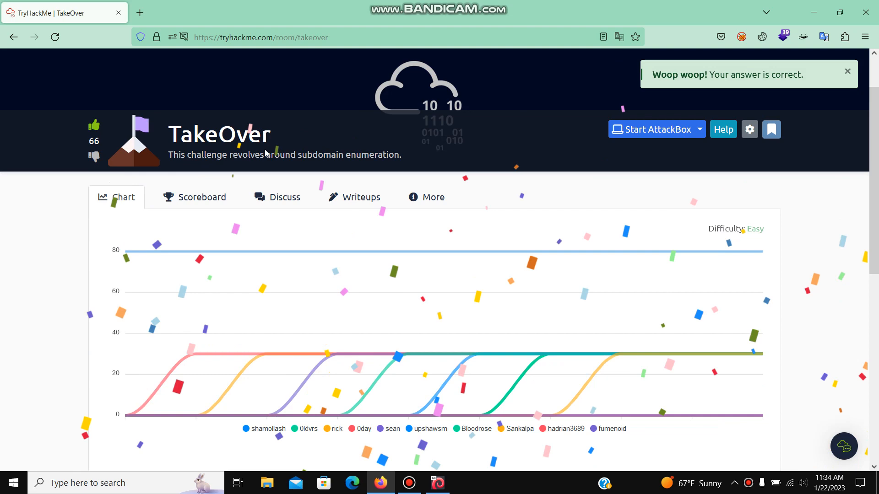